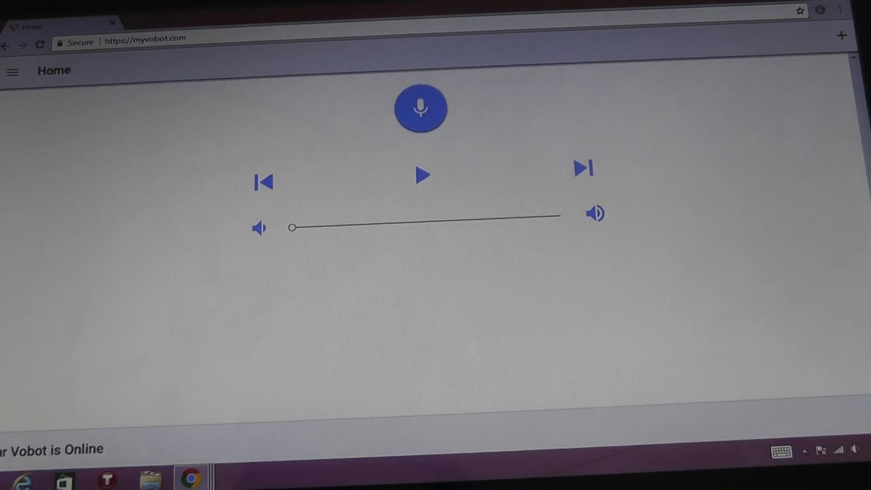
Step: Reach the Amazon Alexa Things to Try page from the side navigation menu
click(12, 71)
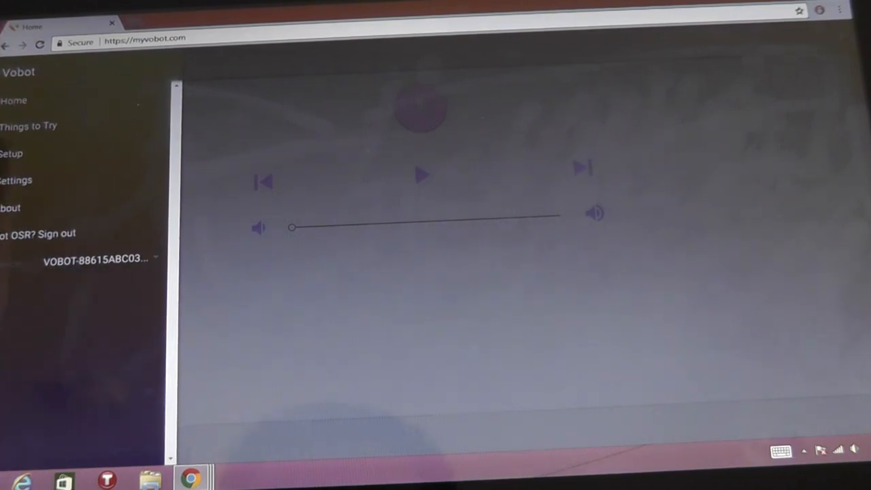
click(29, 126)
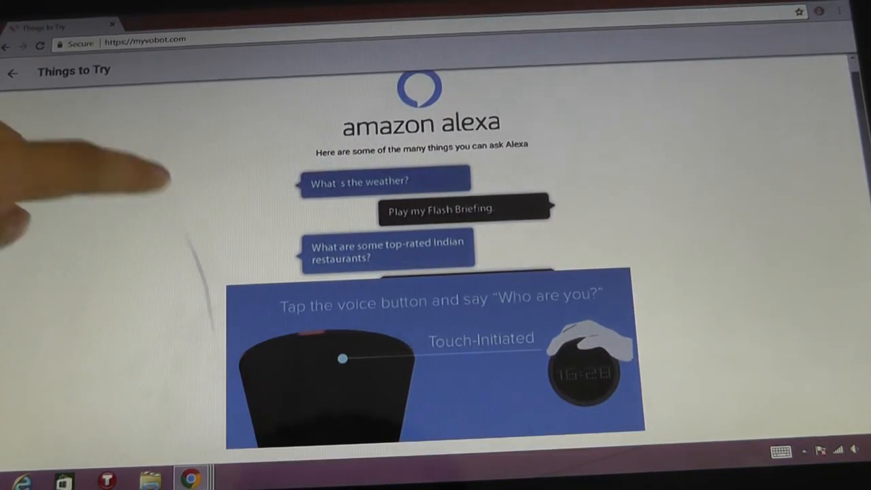